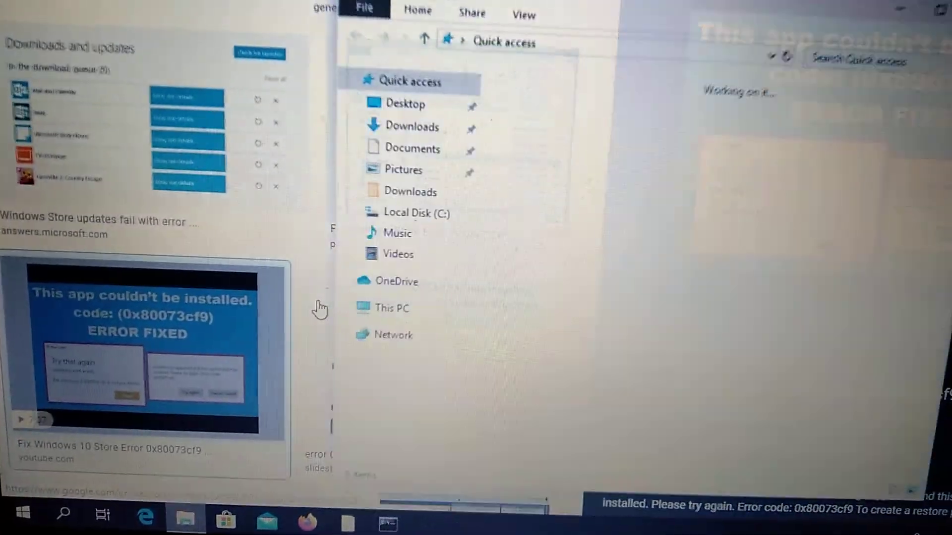
Open the Windows folder from Local Disk (C:) in File Explorer
left_click(402, 233)
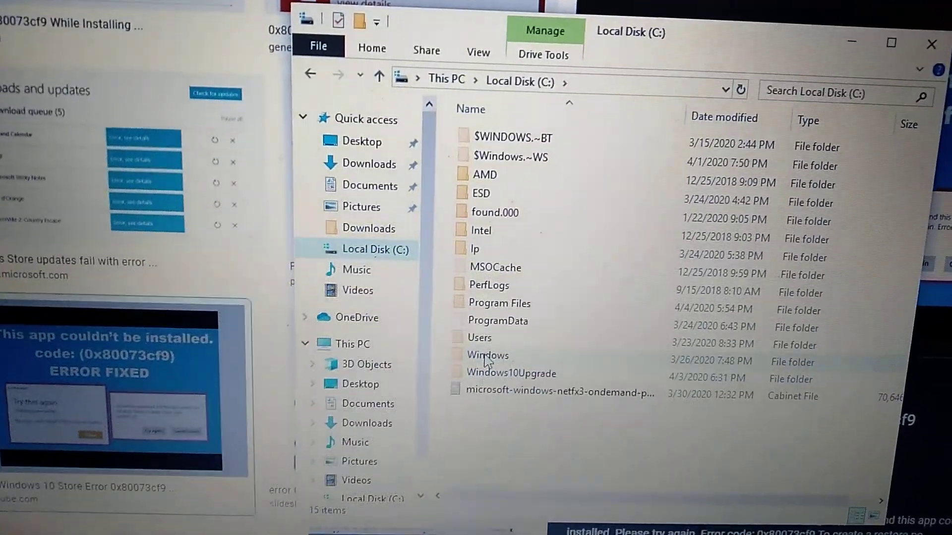
double_click(487, 355)
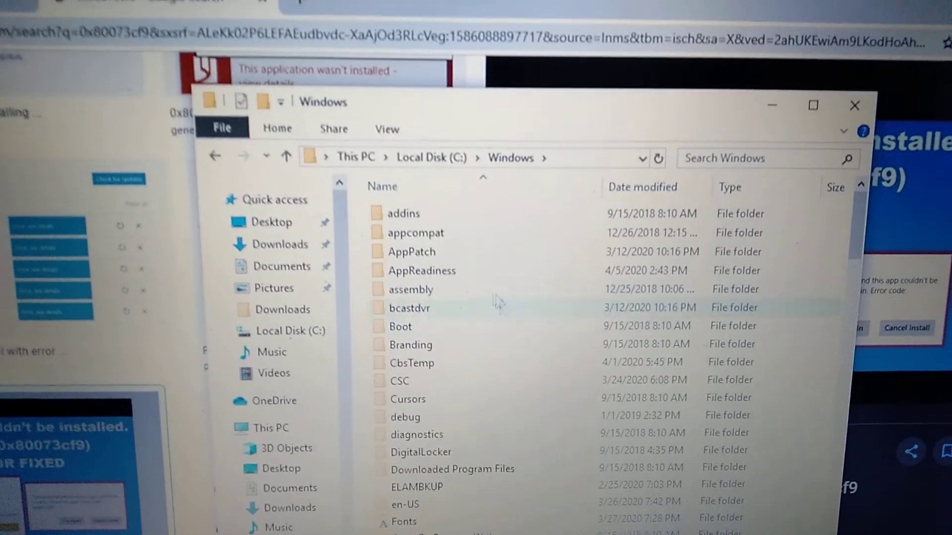
Create a new folder in C:\Windows, approve the admin prompt, and start naming it 'AU'
scroll("down", 3)
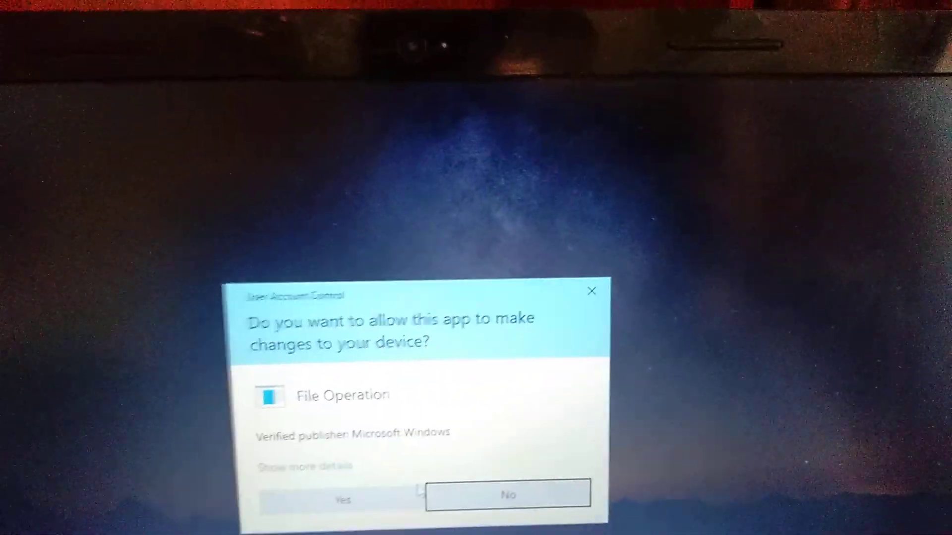
left_click(341, 499)
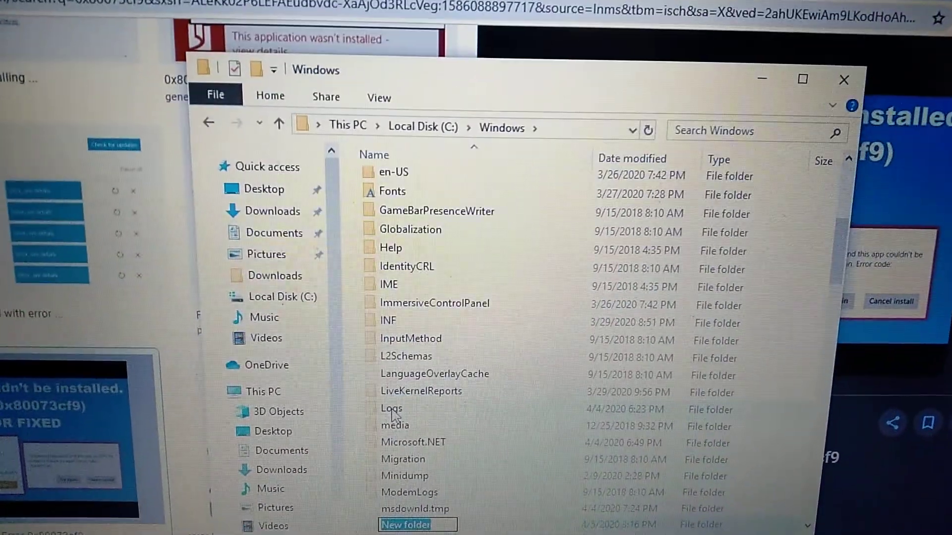
type("AU")
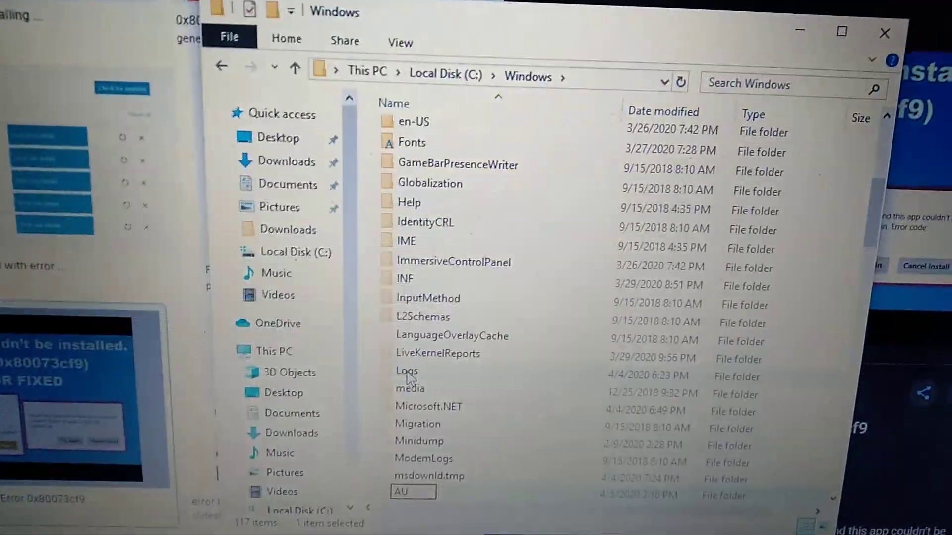